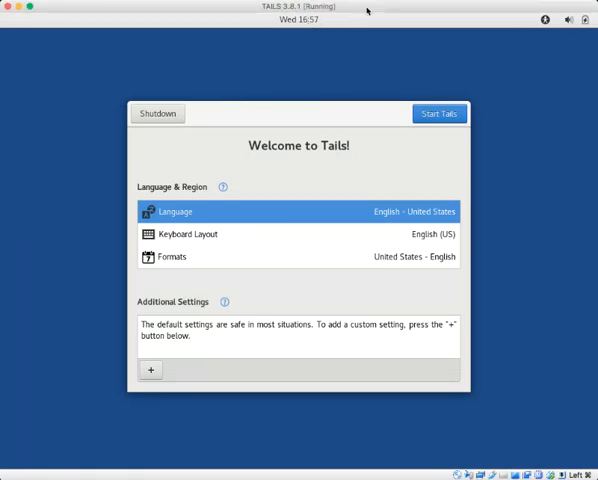
mouse_move(372, 11)
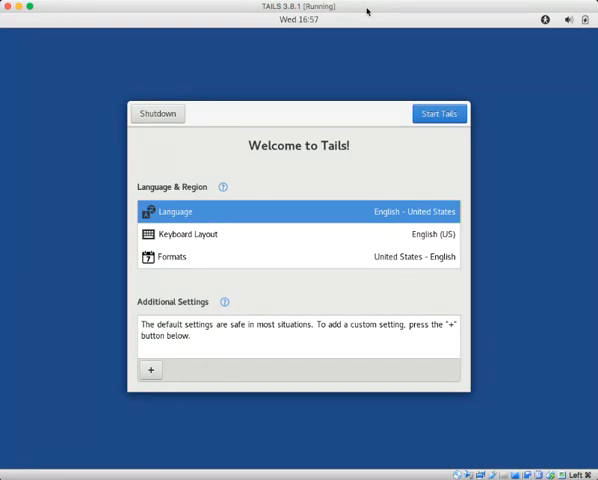
mouse_move(423, 68)
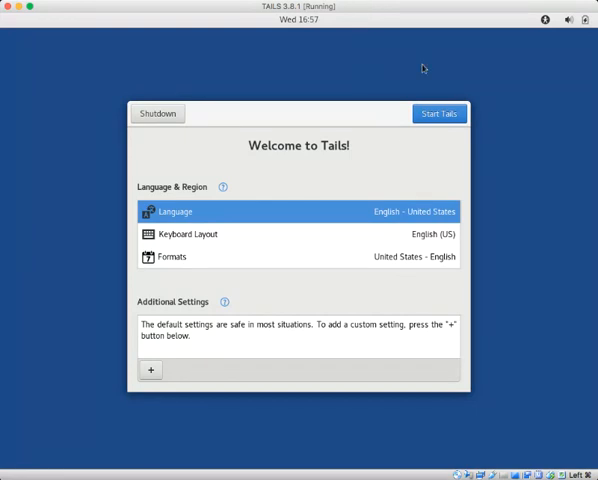
mouse_move(433, 7)
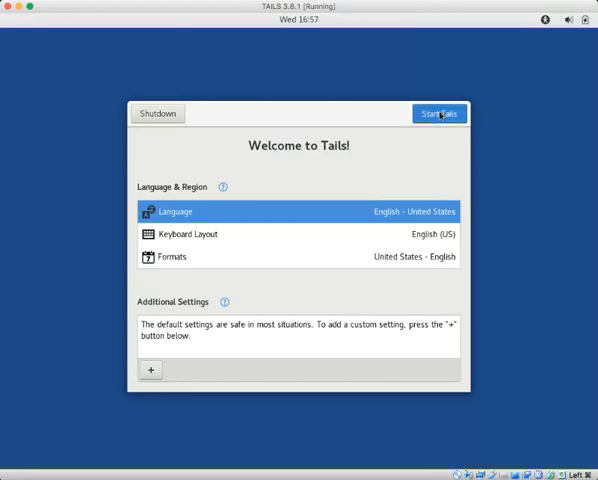
- Boot the Tails live session and dismiss the non-free virtual machine warning
left_click(438, 113)
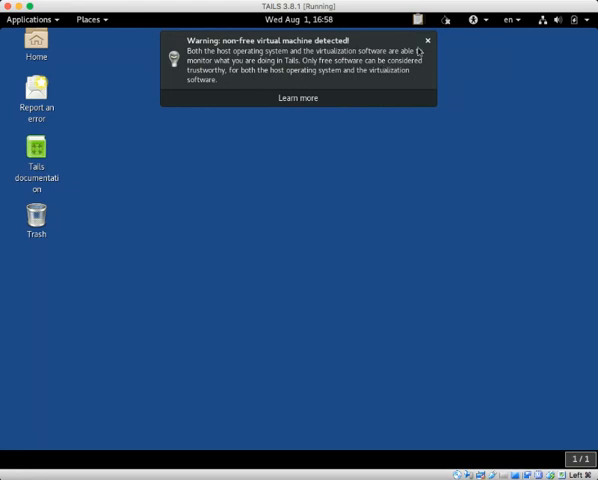
left_click(428, 41)
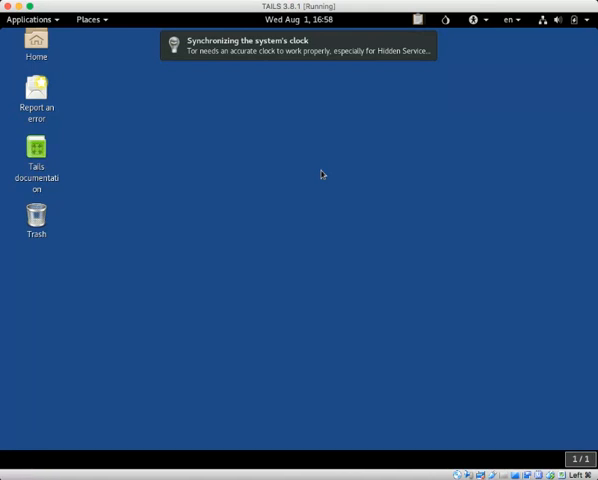
mouse_move(199, 154)
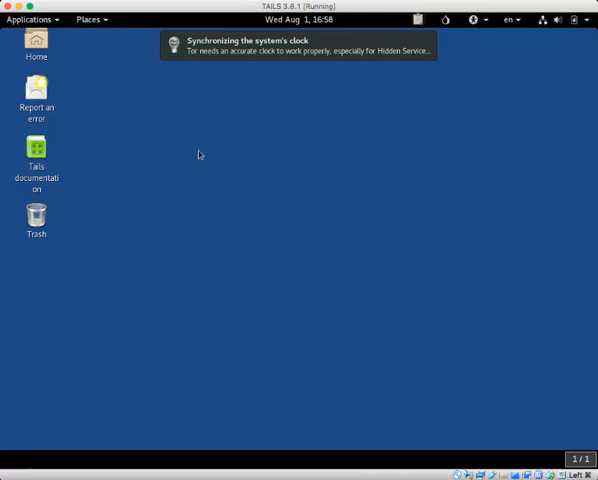
- Browse the Favorites and Graphics application categories, then launch Tor Browser
left_click(29, 19)
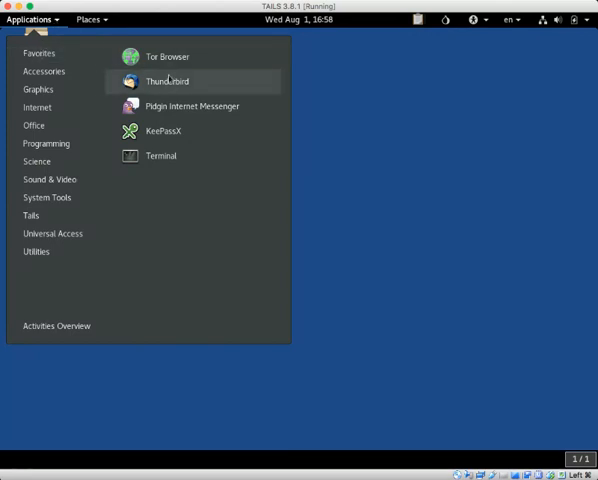
mouse_move(175, 131)
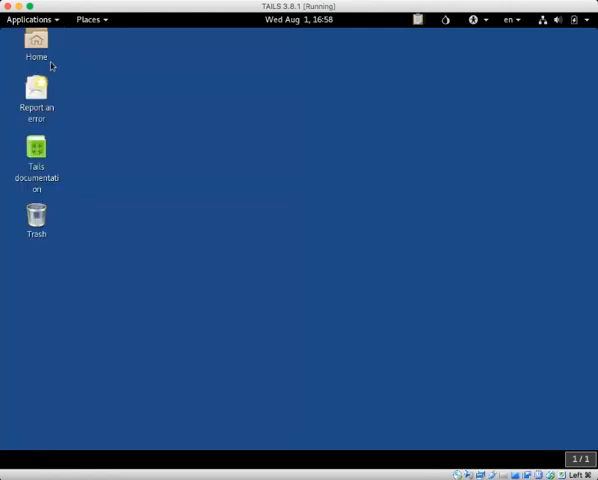
left_click(31, 19)
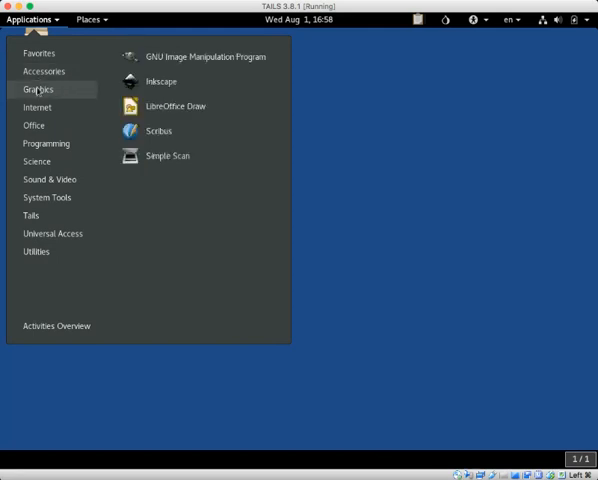
left_click(33, 125)
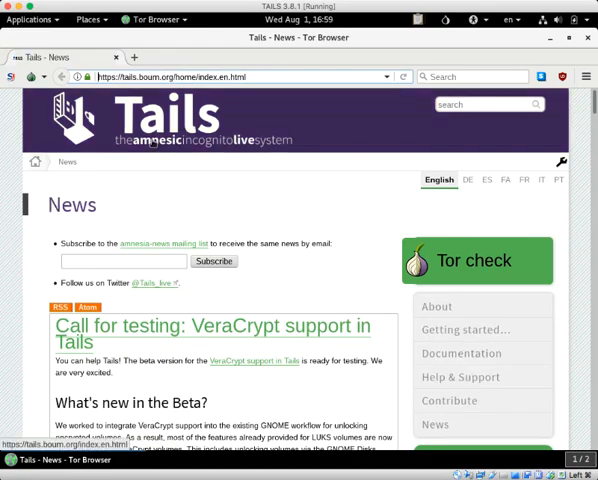
- Scroll through the loaded Tails News start page in Tor Browser
scroll("down", 3)
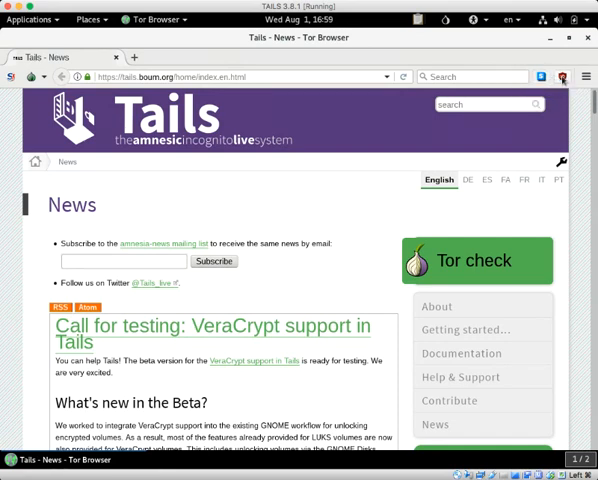
mouse_move(561, 76)
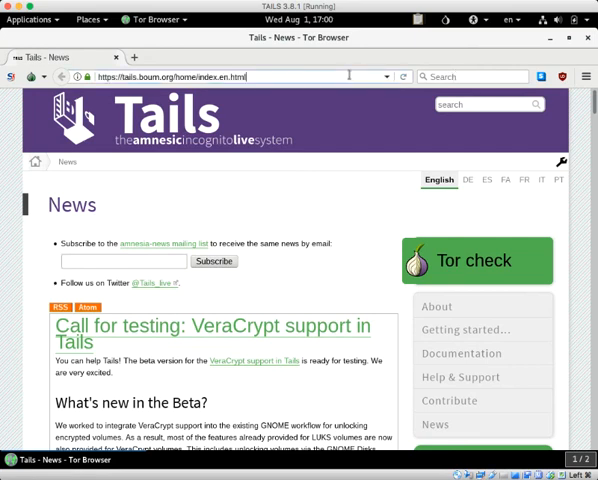
- Go to cnn.com and scroll through the CNN International front page
type("cnn.com")
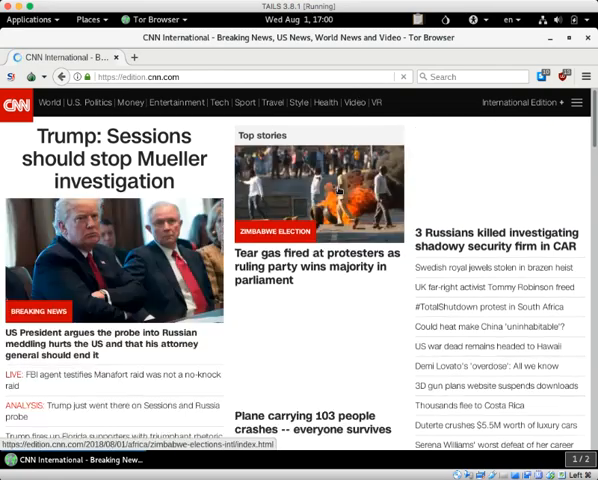
scroll("down", 3)
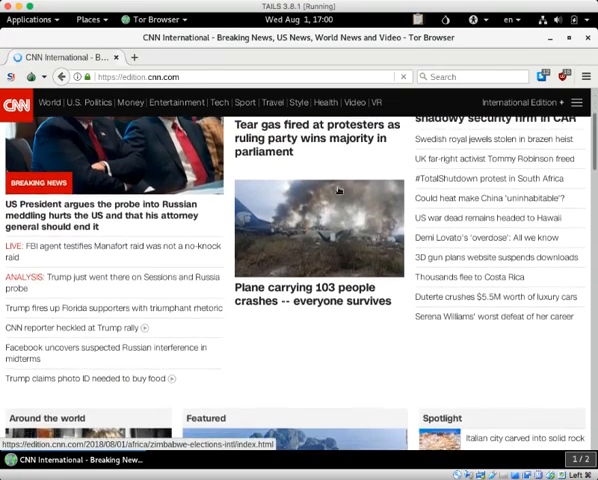
scroll("down", 3)
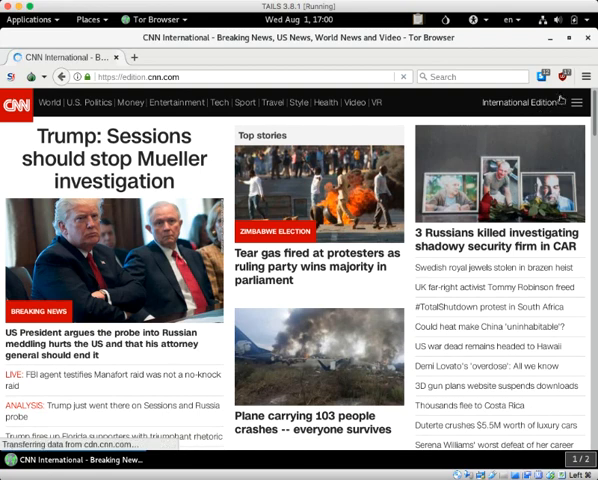
mouse_move(560, 76)
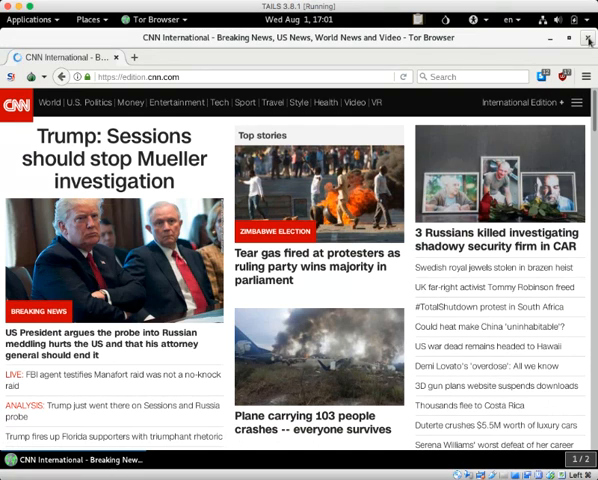
- Close the Tor Browser window, leaving the bare desktop
left_click(588, 40)
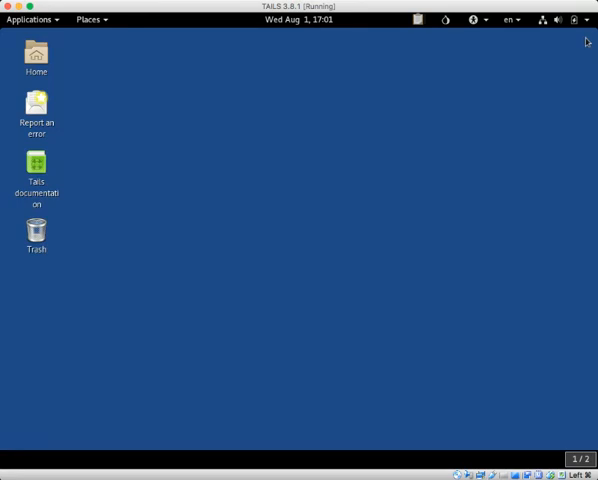
mouse_move(96, 117)
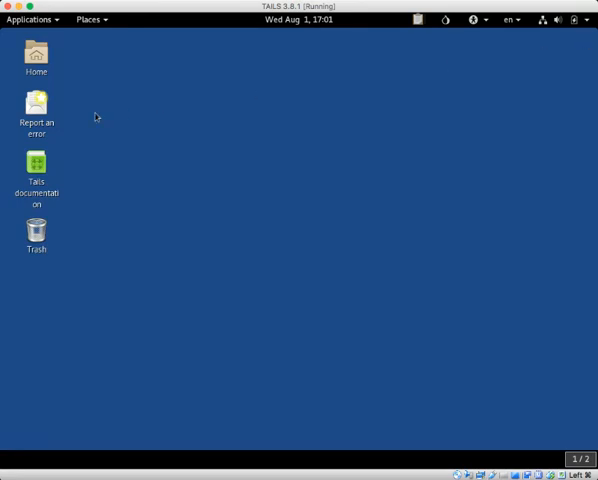
mouse_move(527, 47)
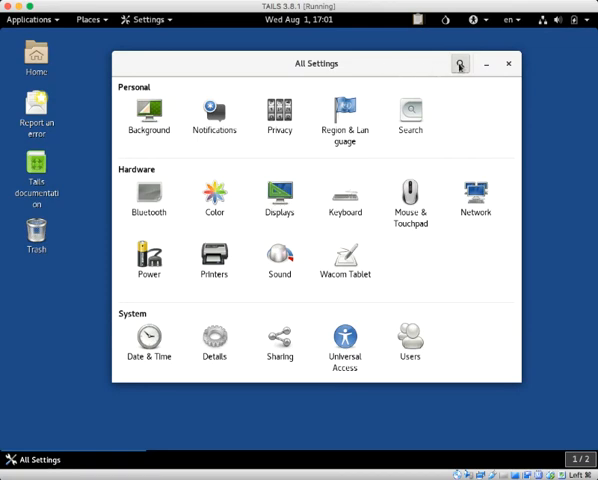
- Search settings for 'blue', view the empty Bluetooth panel, then hide the window
type("blu")
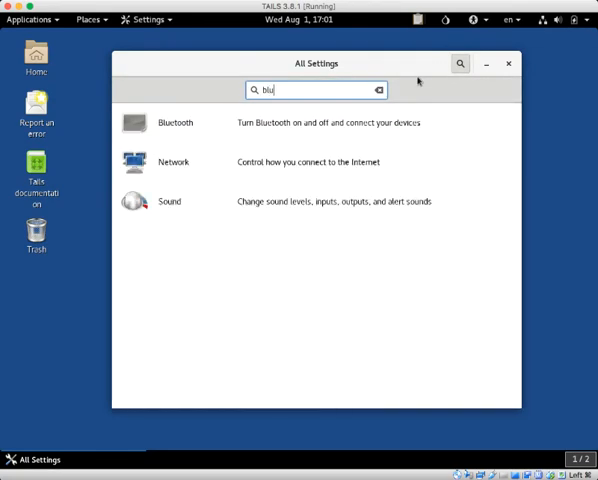
type("e")
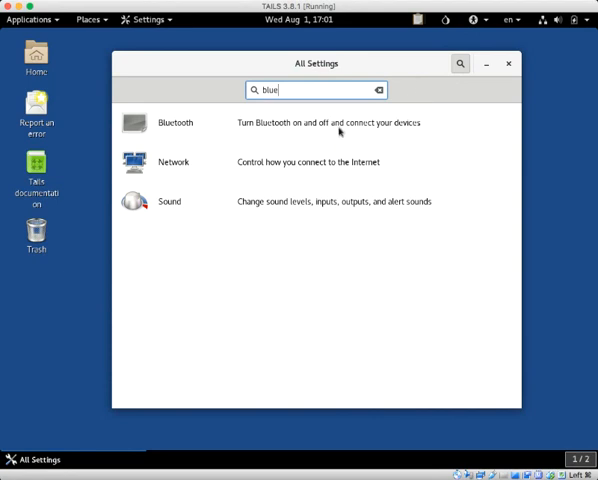
left_click(175, 122)
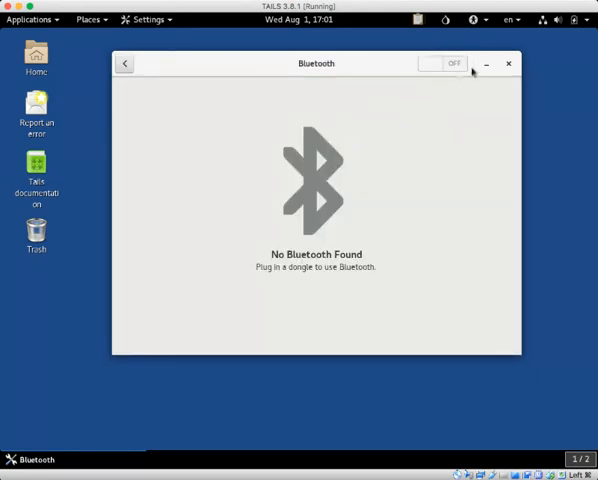
left_click(508, 63)
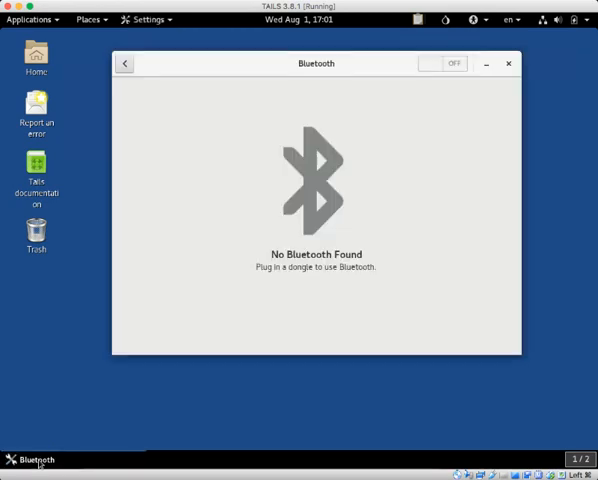
left_click(508, 63)
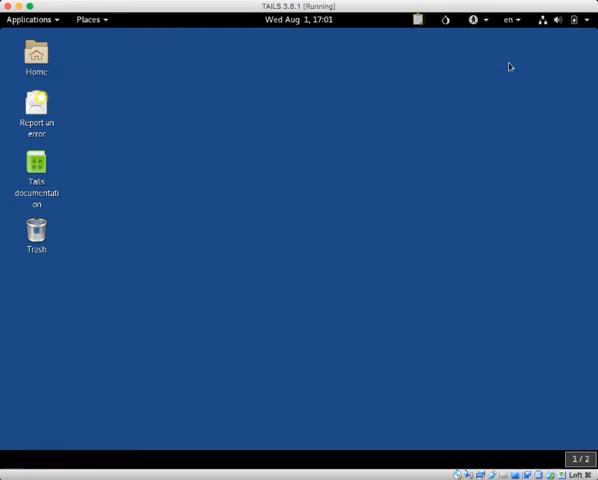
mouse_move(446, 19)
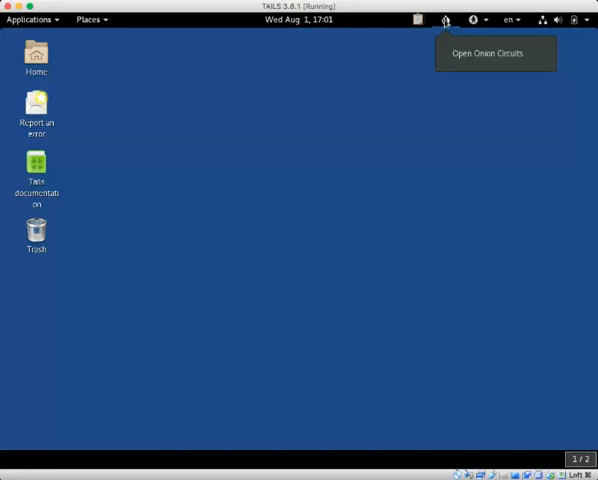
- Open Onion Circuits from the top panel to view the fifteen built Tor circuits
left_click(446, 19)
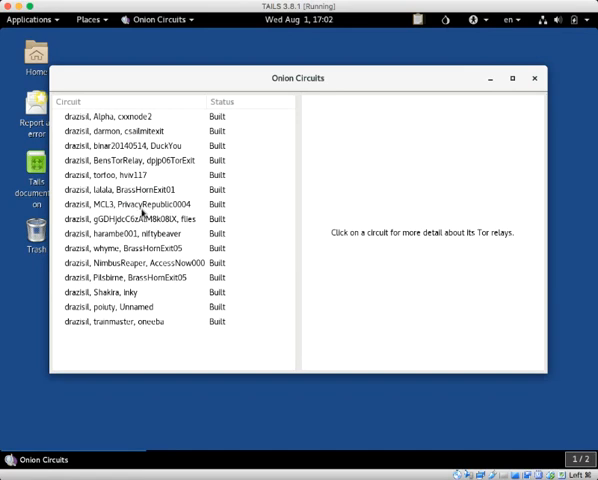
mouse_move(498, 92)
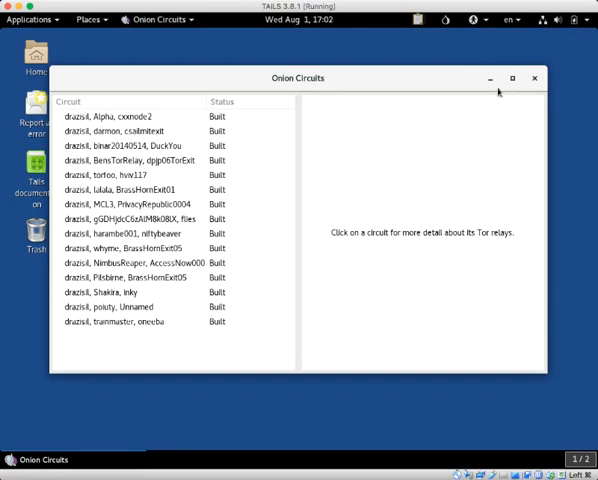
- Hide Onion Circuits and open the system status menu showing network and battery
left_click(534, 78)
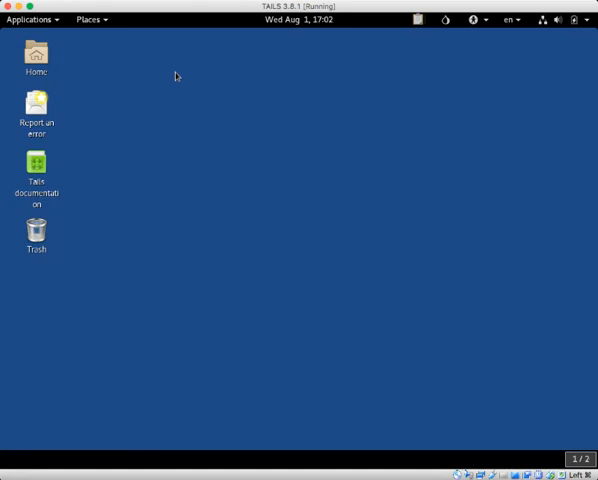
mouse_move(79, 64)
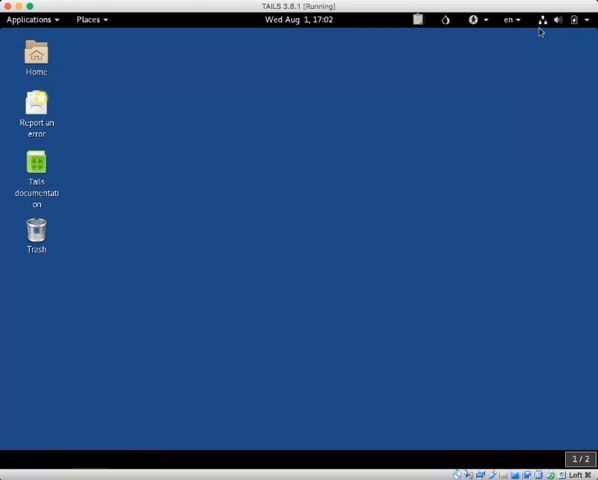
left_click(558, 19)
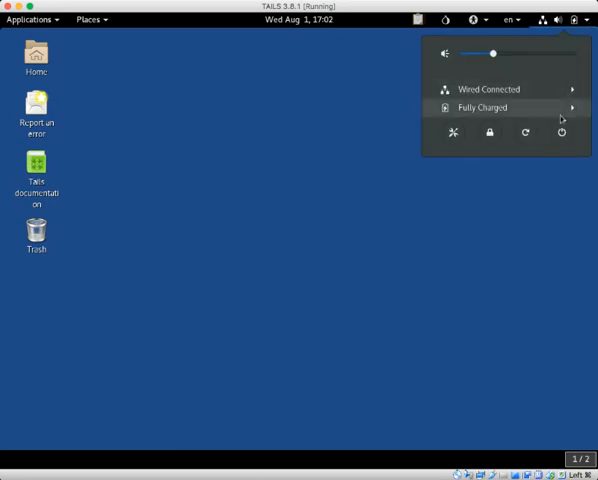